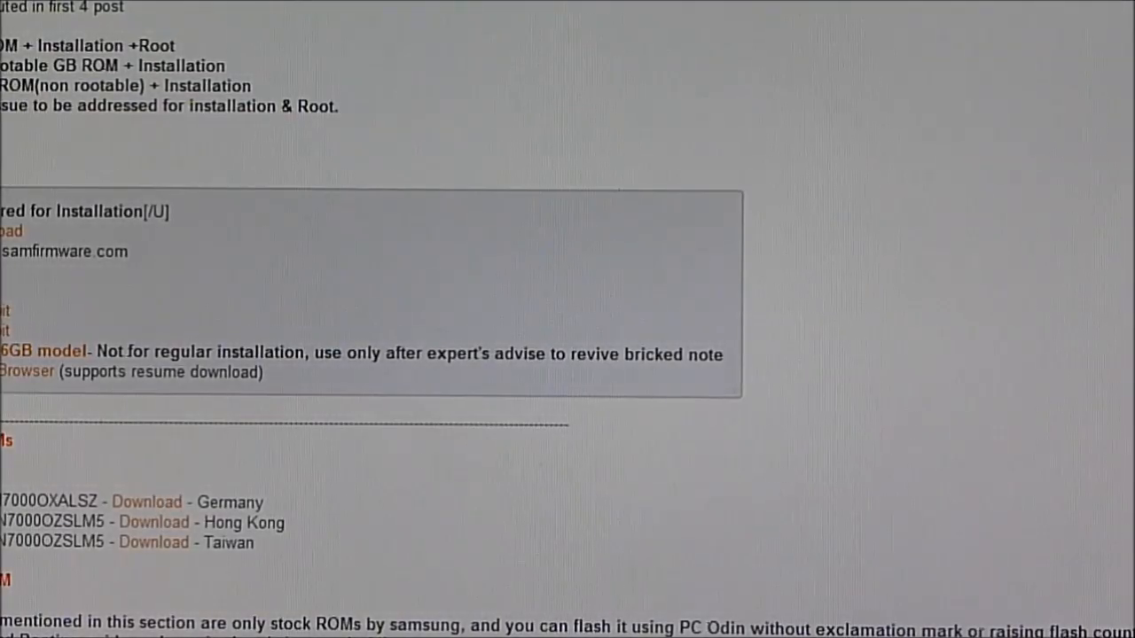
Scroll through the N7000 firmware download thread before returning to the desktop
{"action": "scroll", "scroll_direction": "down", "scroll_amount": 3}
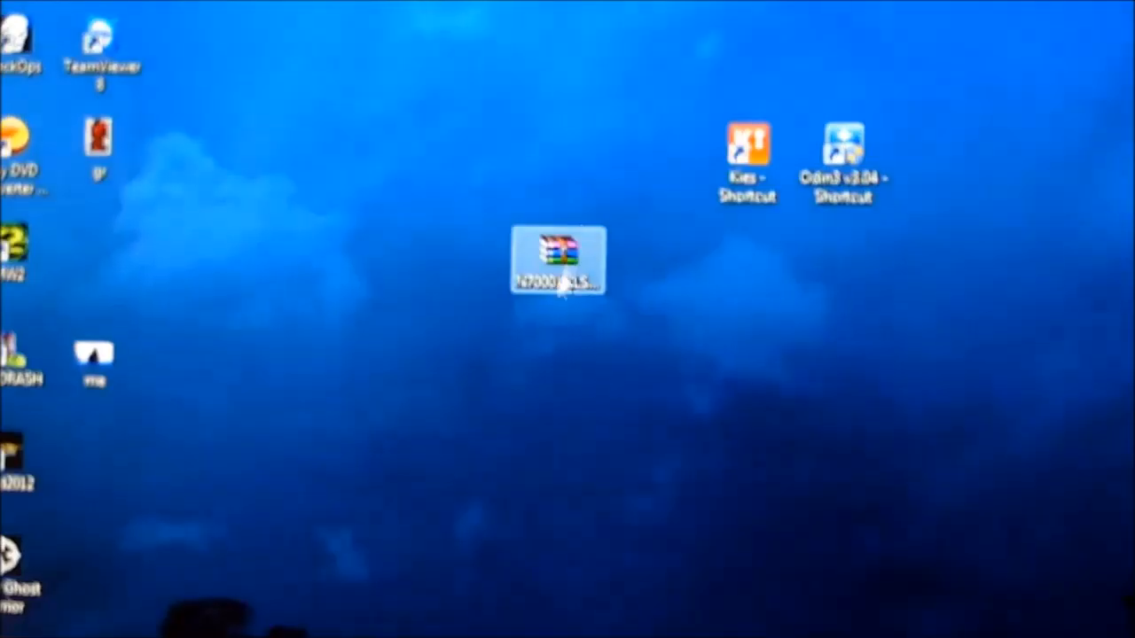
Extract the N7000 RAR archive here, producing the KIES_HOME .tar.md5 and SS_DL.dll files
{"action": "right_click", "coordinate": [559, 263]}
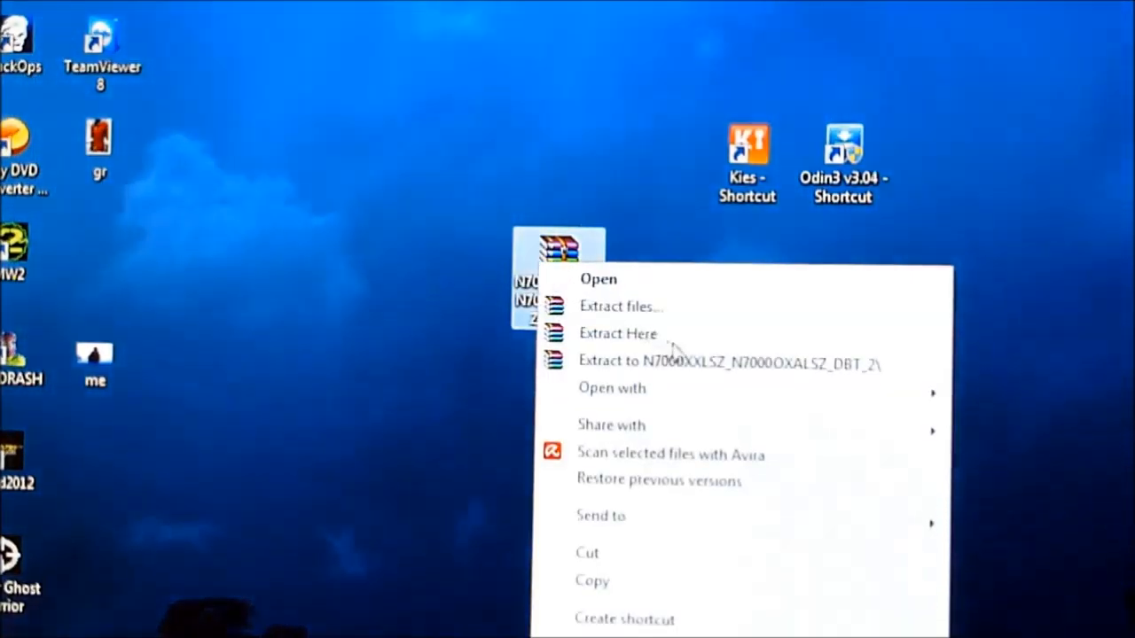
{"action": "left_click", "coordinate": [617, 333]}
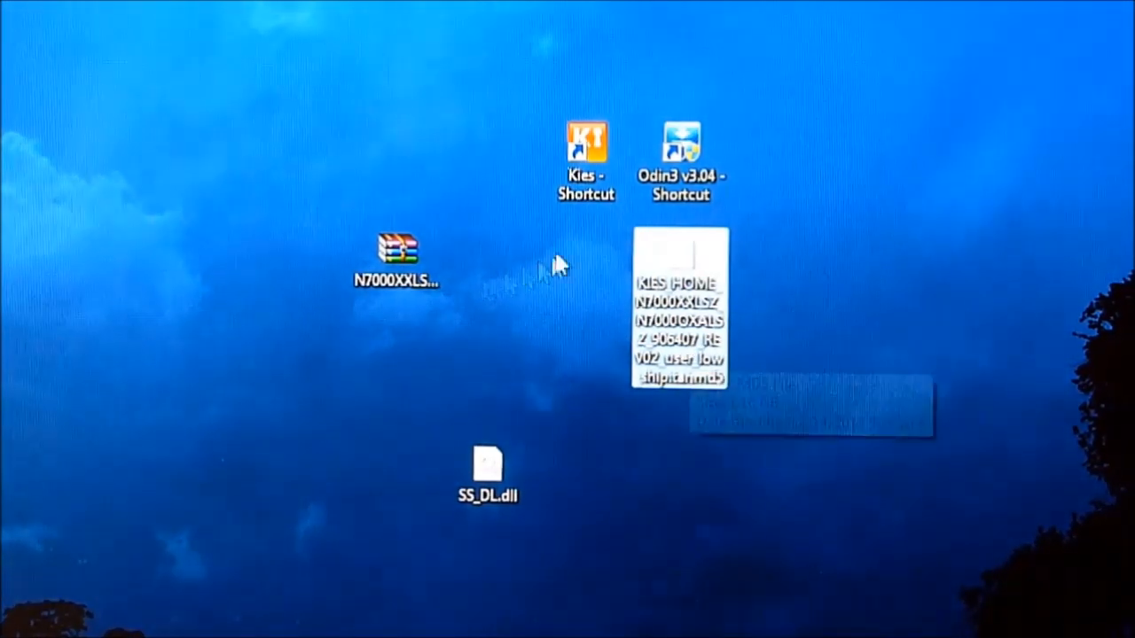
{"action": "left_click", "coordinate": [586, 142]}
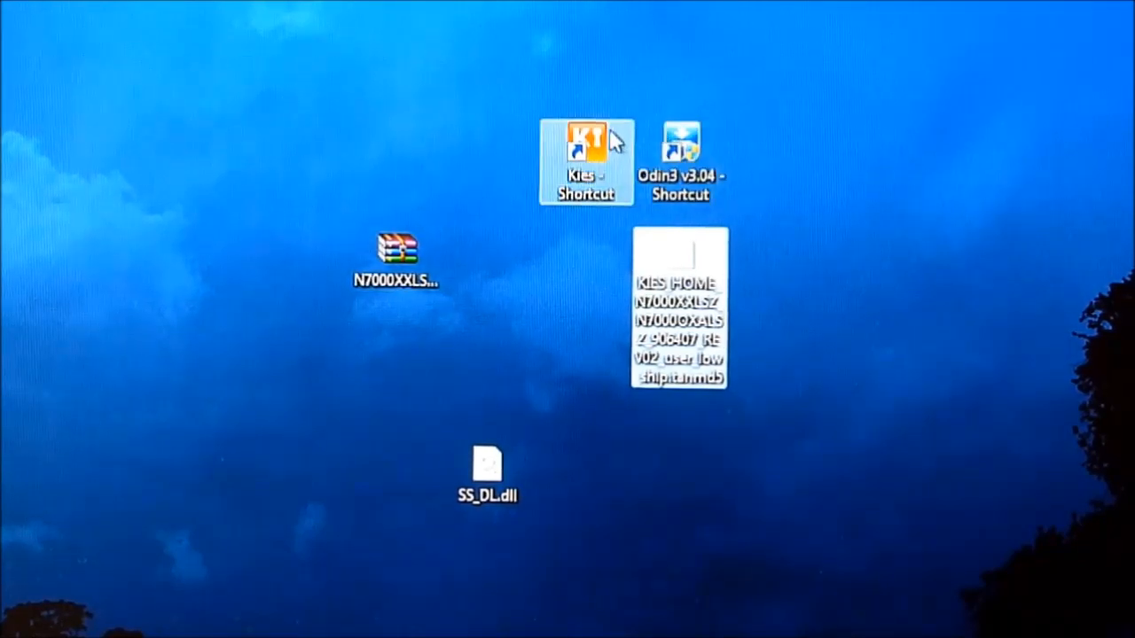
{"action": "mouse_move", "coordinate": [435, 183]}
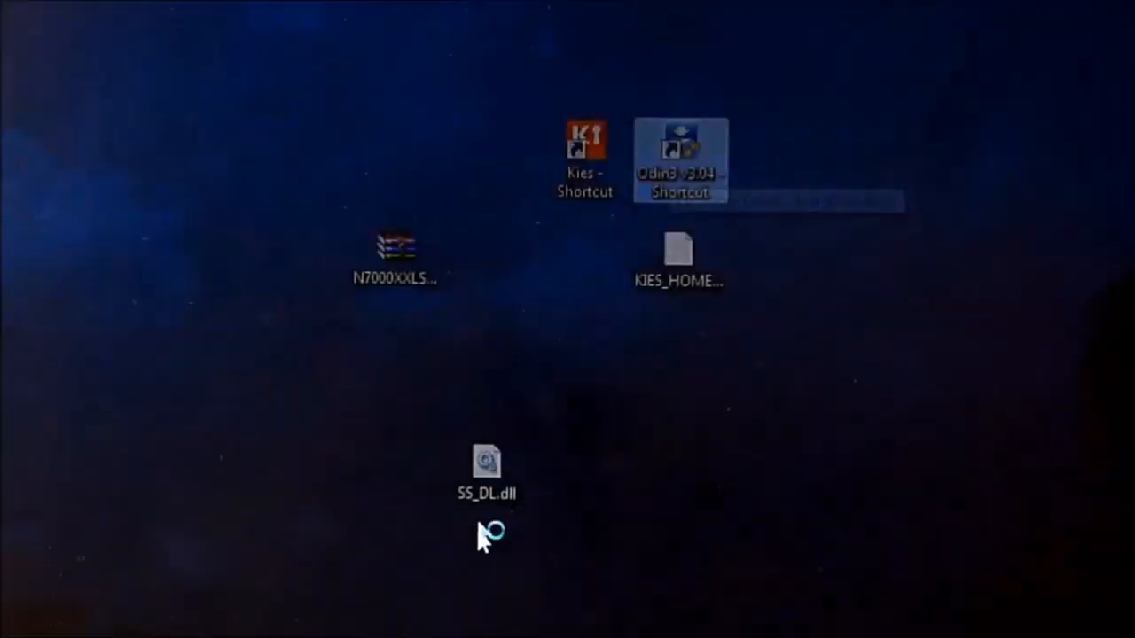
Launch Odin3 and load the KIES_HOME N7000 .tar.md5 from the desktop into the PDA slot
{"action": "double_click", "coordinate": [680, 146]}
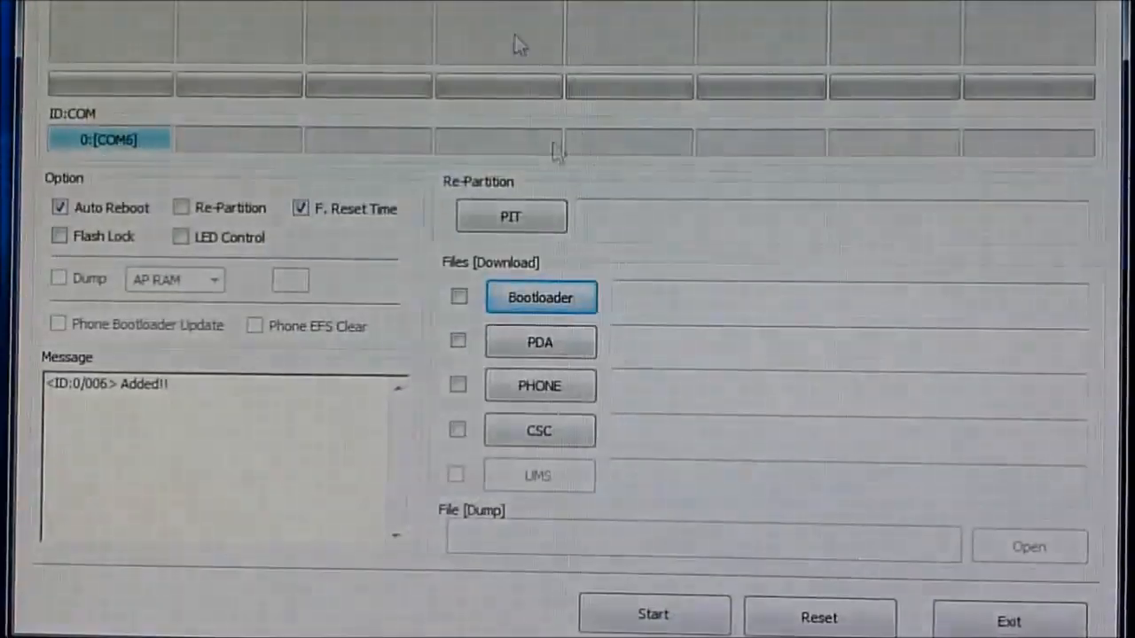
{"action": "left_click", "coordinate": [539, 341]}
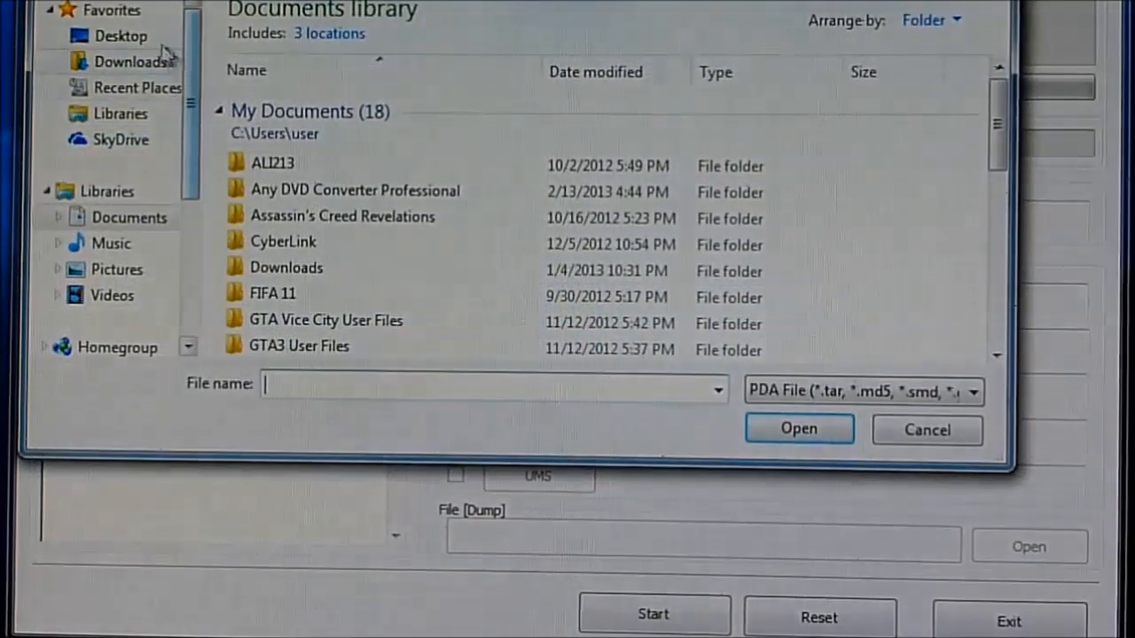
{"action": "left_click", "coordinate": [121, 36]}
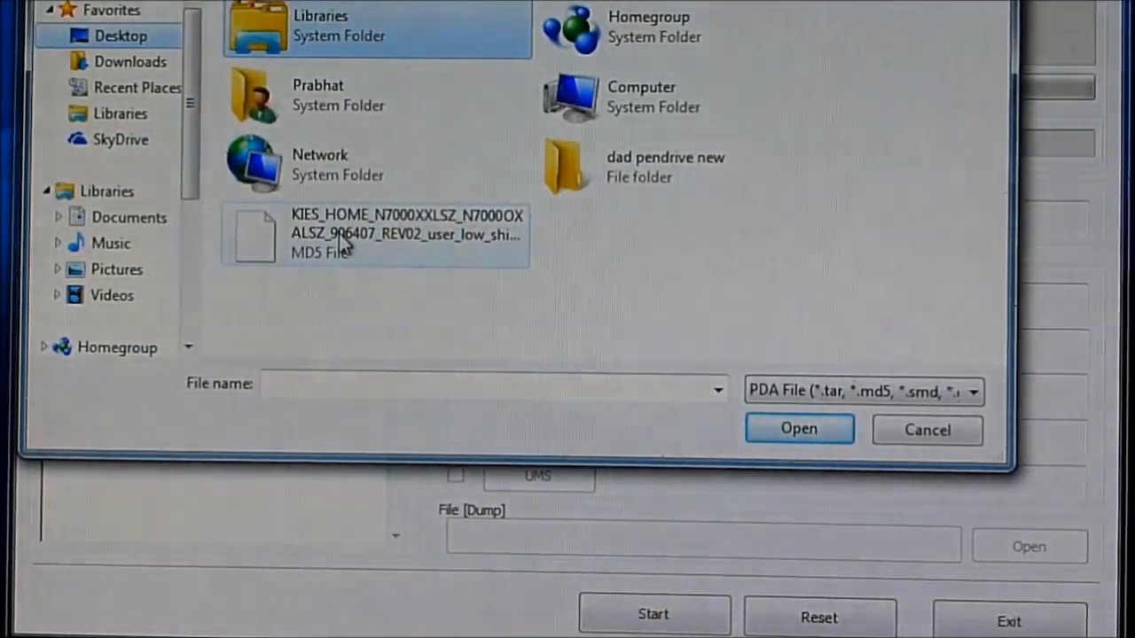
{"action": "left_click", "coordinate": [798, 429]}
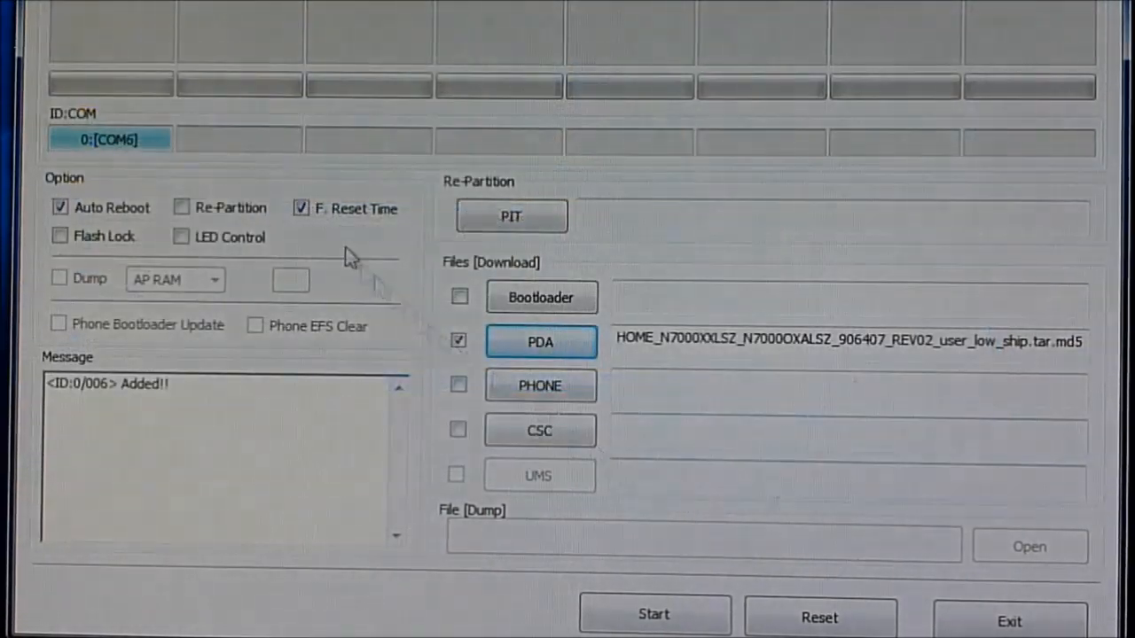
{"action": "mouse_move", "coordinate": [192, 138]}
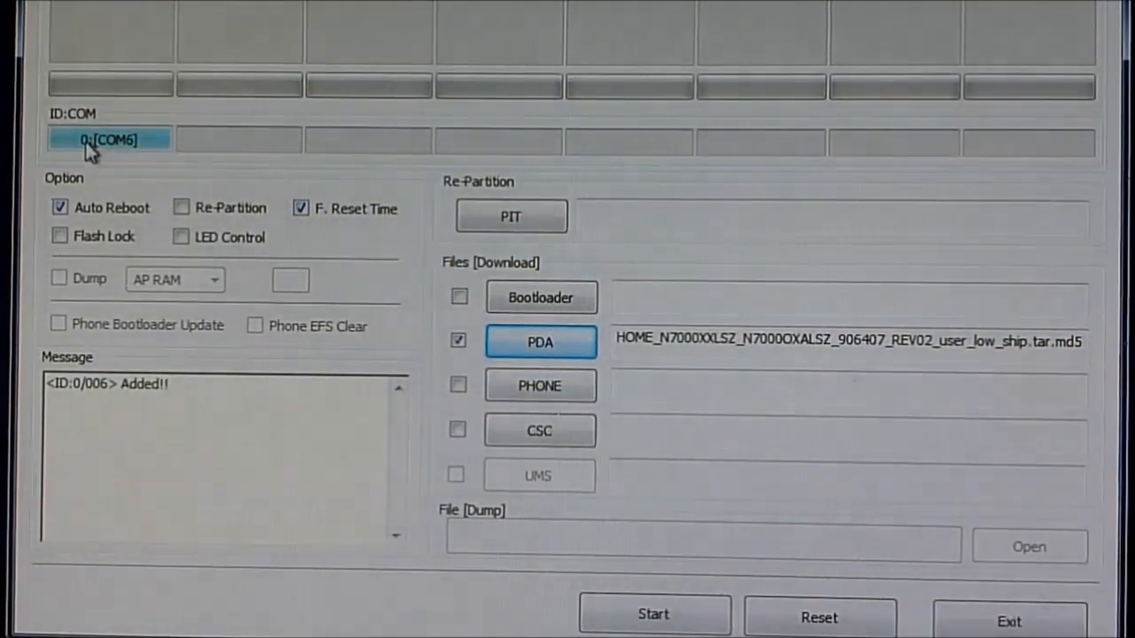
{"action": "mouse_move", "coordinate": [106, 145]}
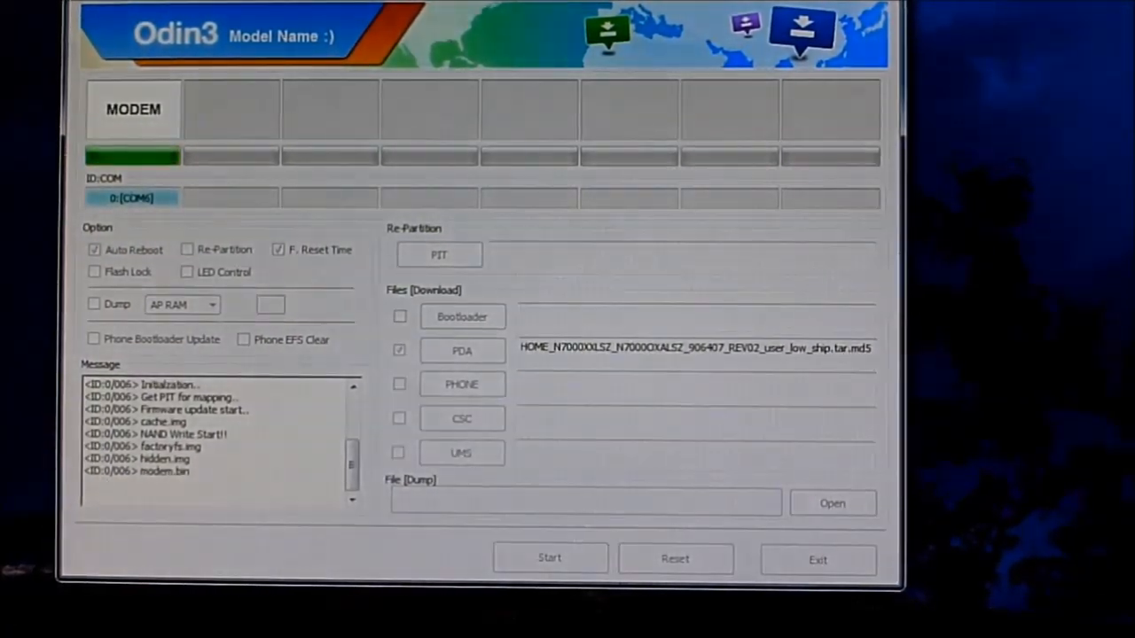
{"action": "left_click", "coordinate": [550, 557]}
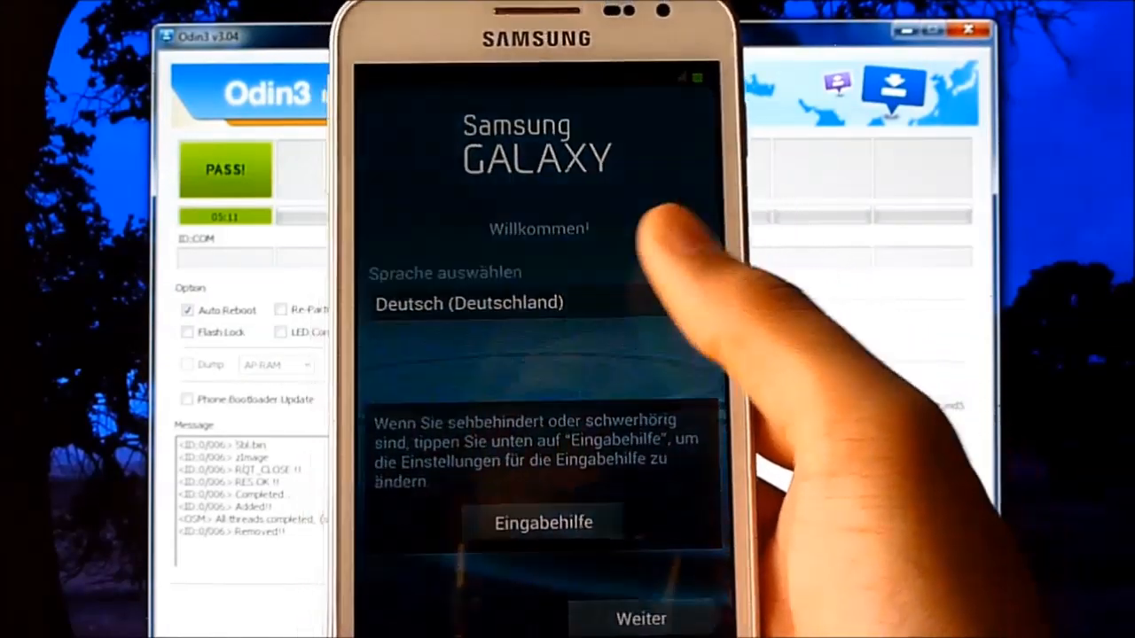
Reach Settings > About device showing Android 4.1.2, baseband N7000XXLSO, build JZO54K
{"action": "left_click", "coordinate": [468, 303]}
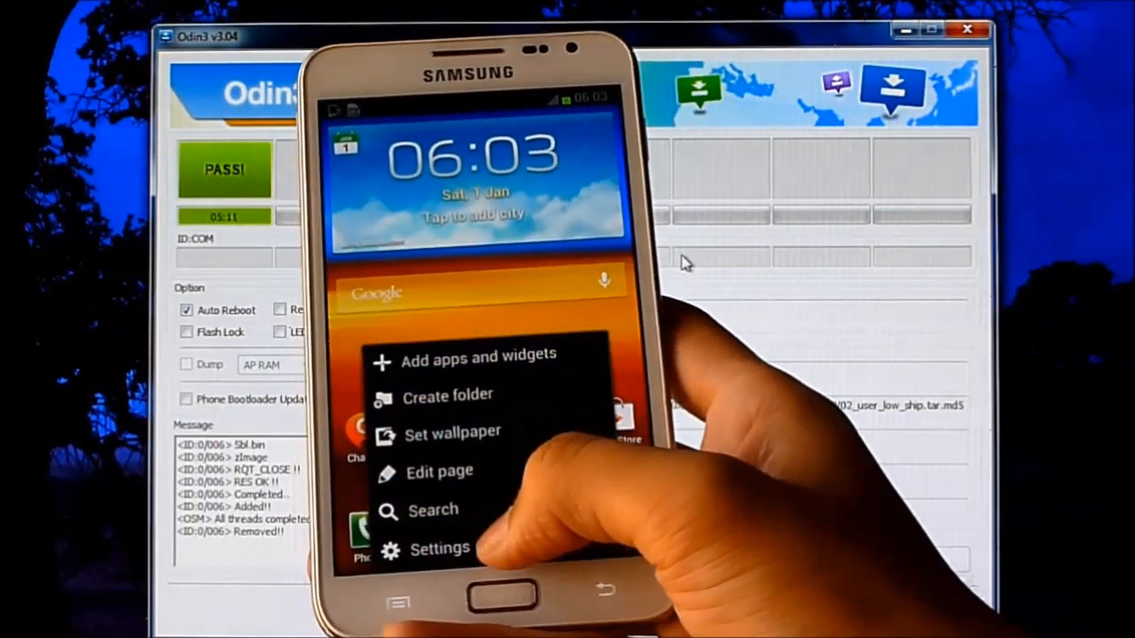
{"action": "left_click", "coordinate": [439, 548]}
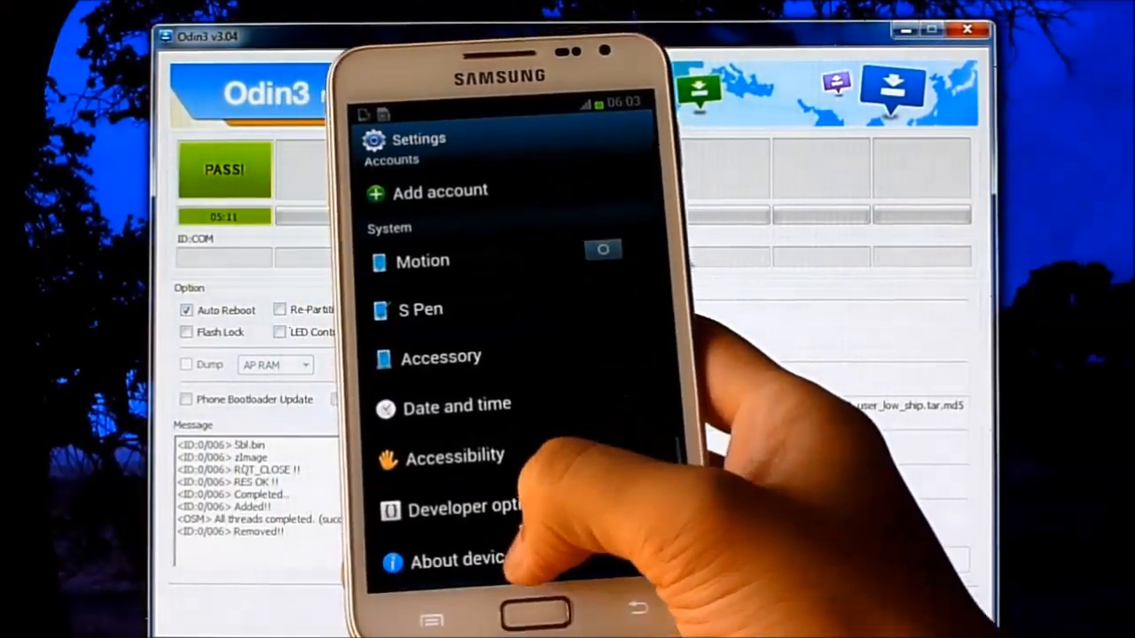
{"action": "left_click", "coordinate": [461, 559]}
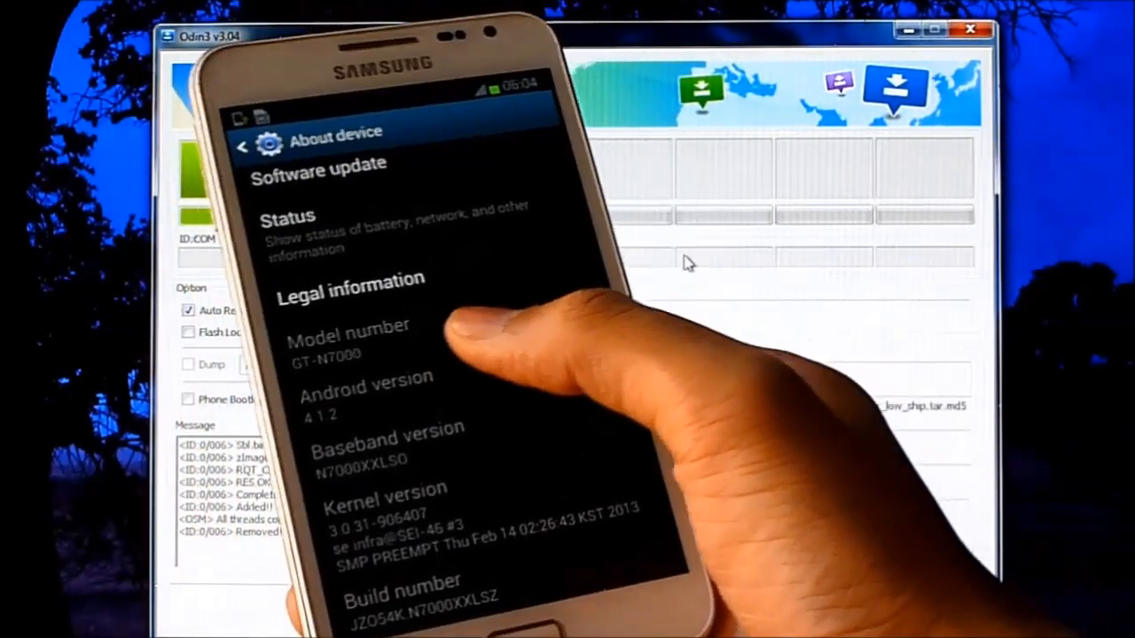